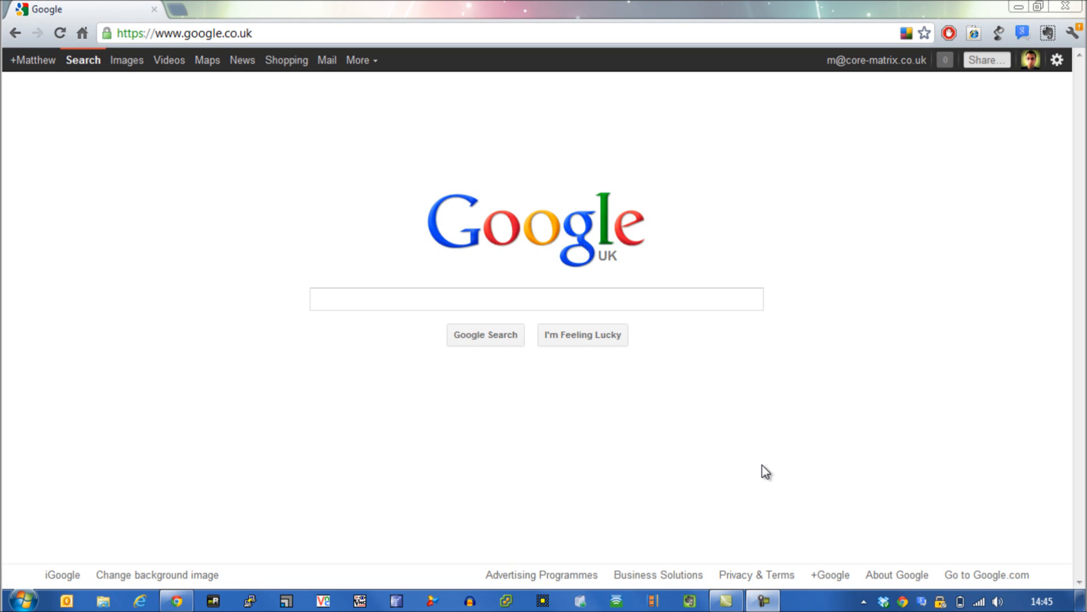
Search Google for win32diskimager and scroll to the Softpedia Win32 Disk Imager result.
left_click(523, 298)
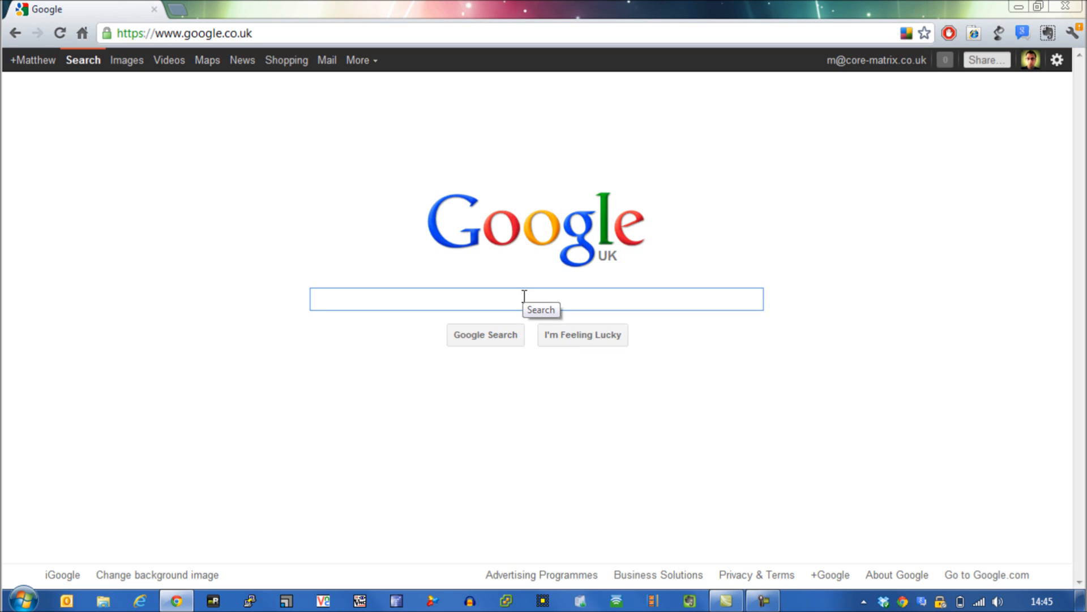
left_click(417, 299)
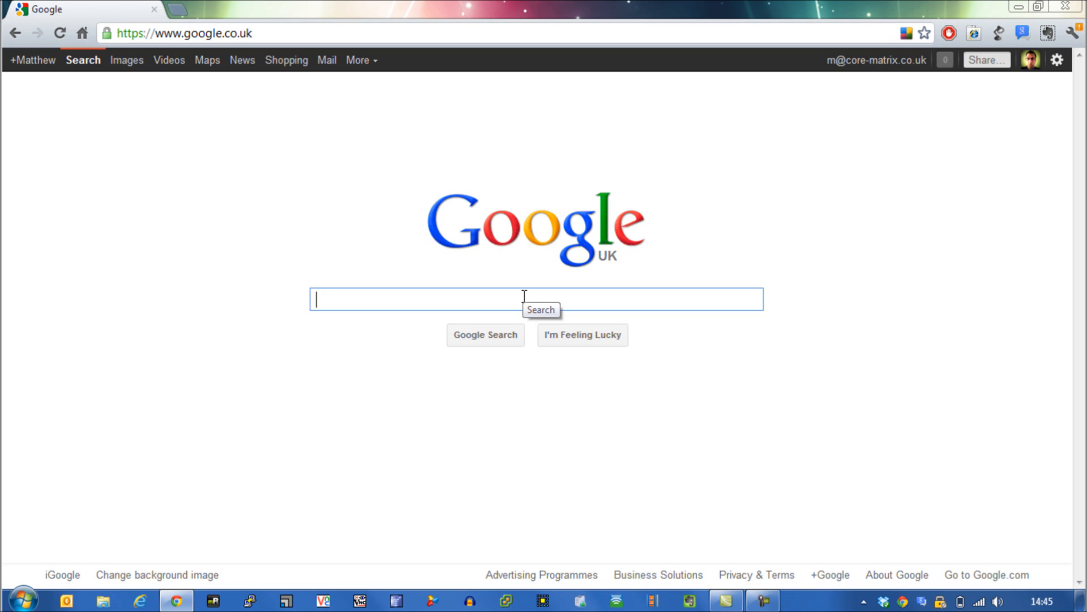
type("win32disk")
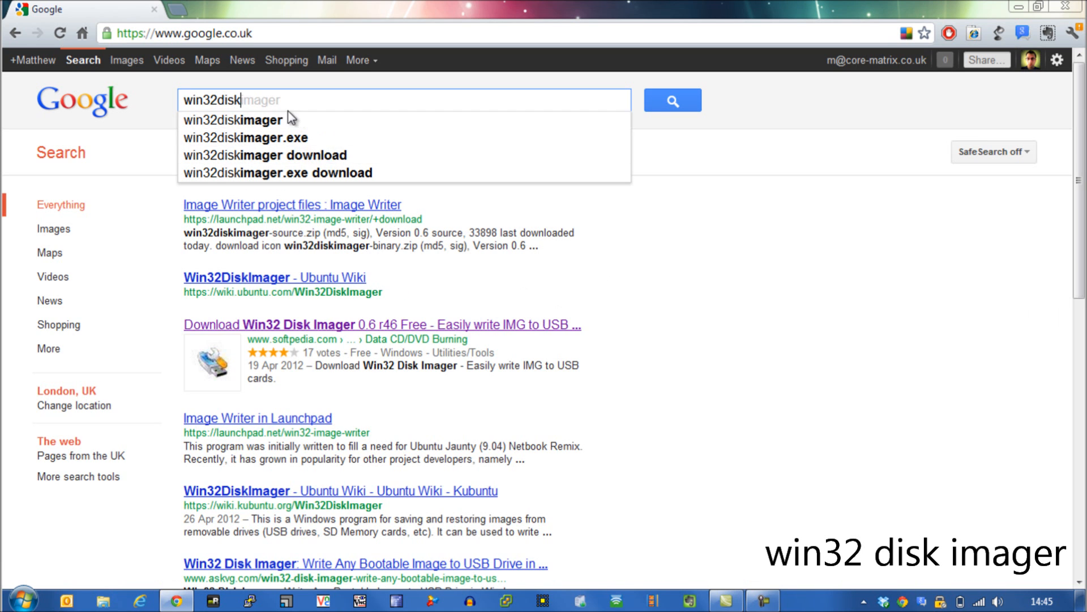
left_click(380, 325)
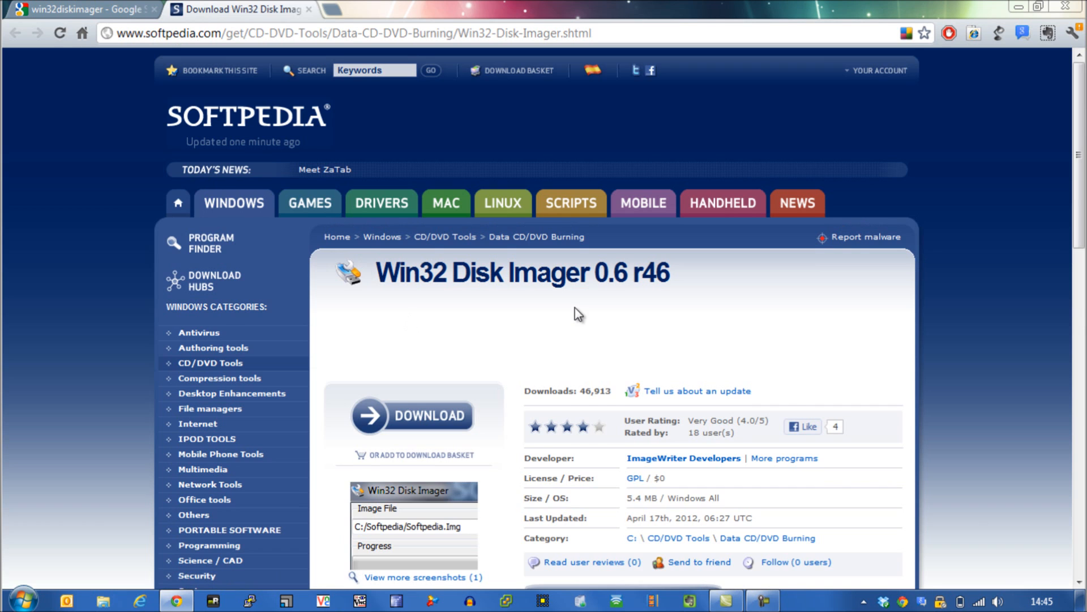
scroll("down", 3)
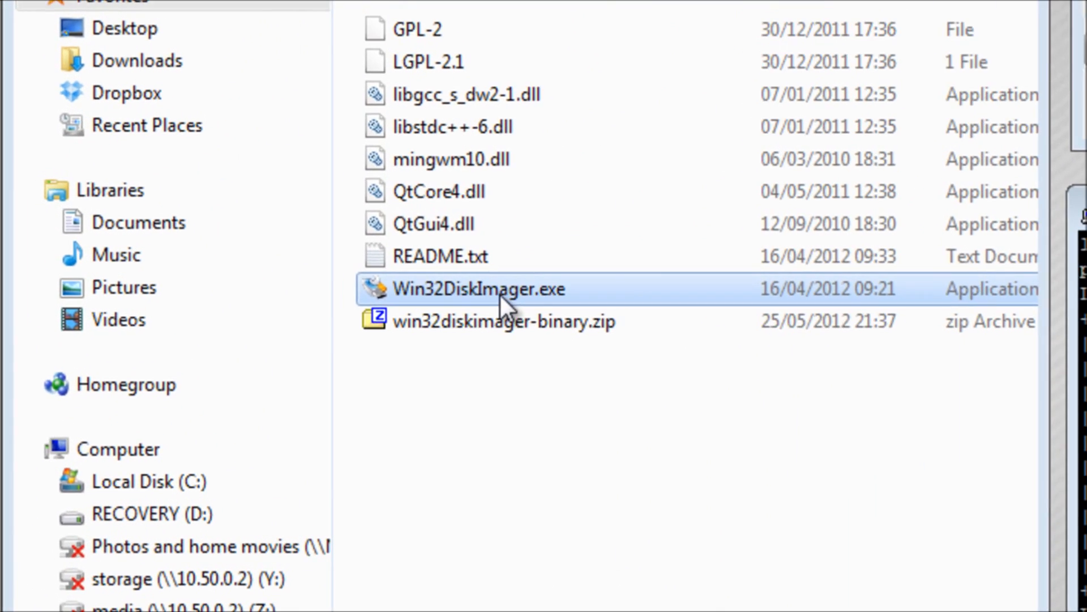
mouse_move(534, 296)
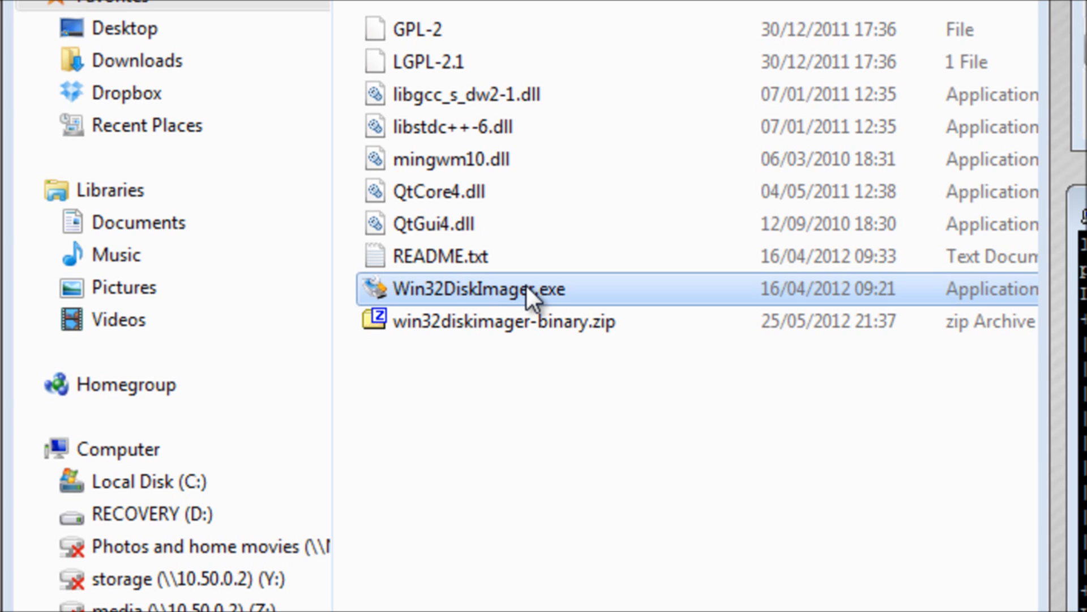
mouse_move(497, 303)
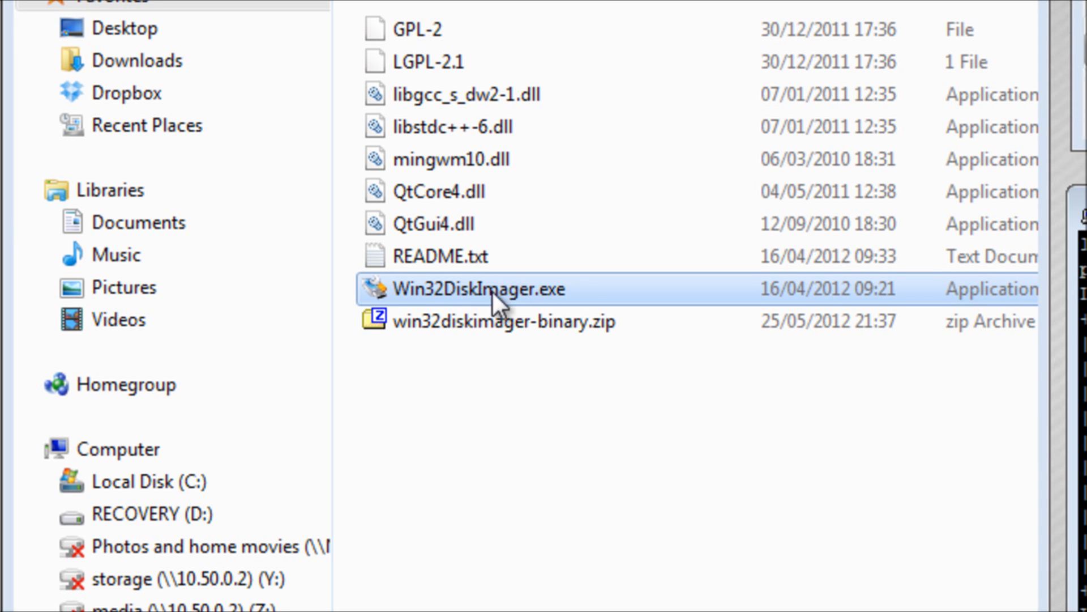
Launch Win32DiskImager.exe from the Software folder and focus its window.
double_click(477, 290)
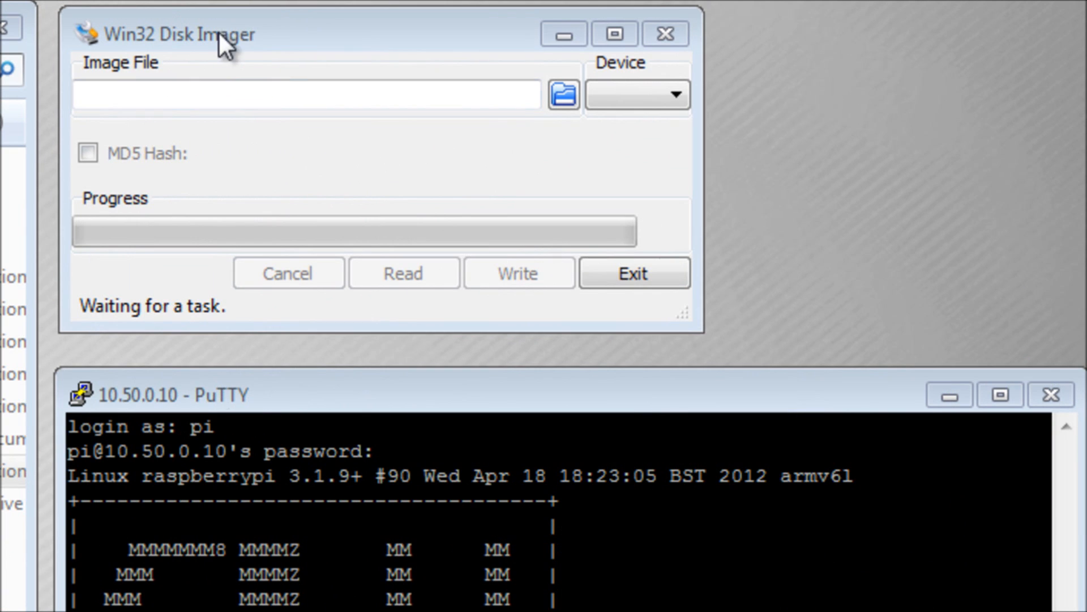
left_click(208, 35)
type("sudo shutdo")
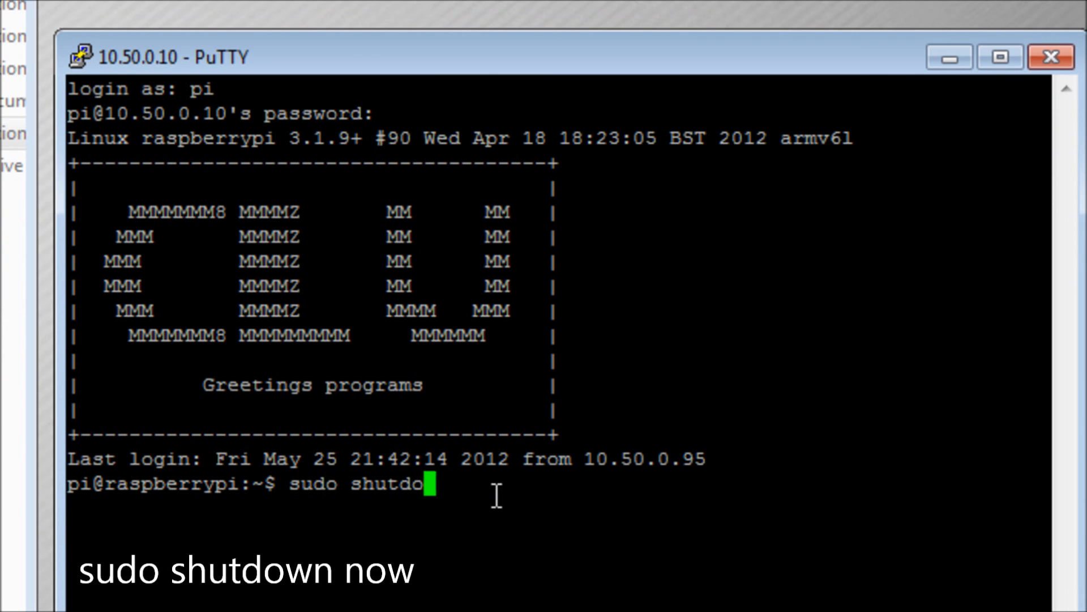
Run 'sudo shutdown now' in the PuTTY terminal.
type("wn now")
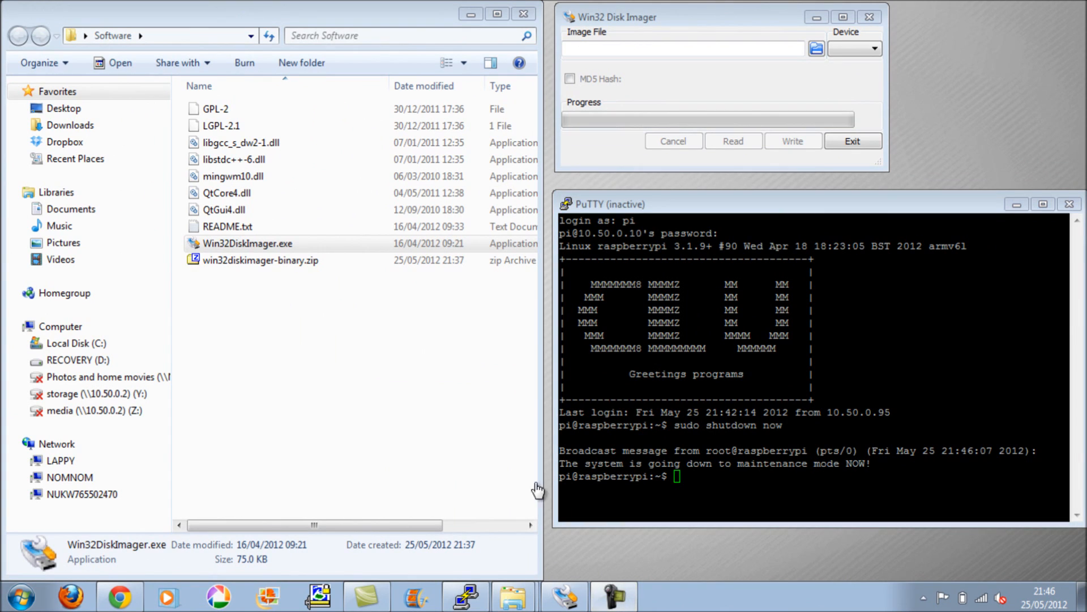
mouse_move(544, 506)
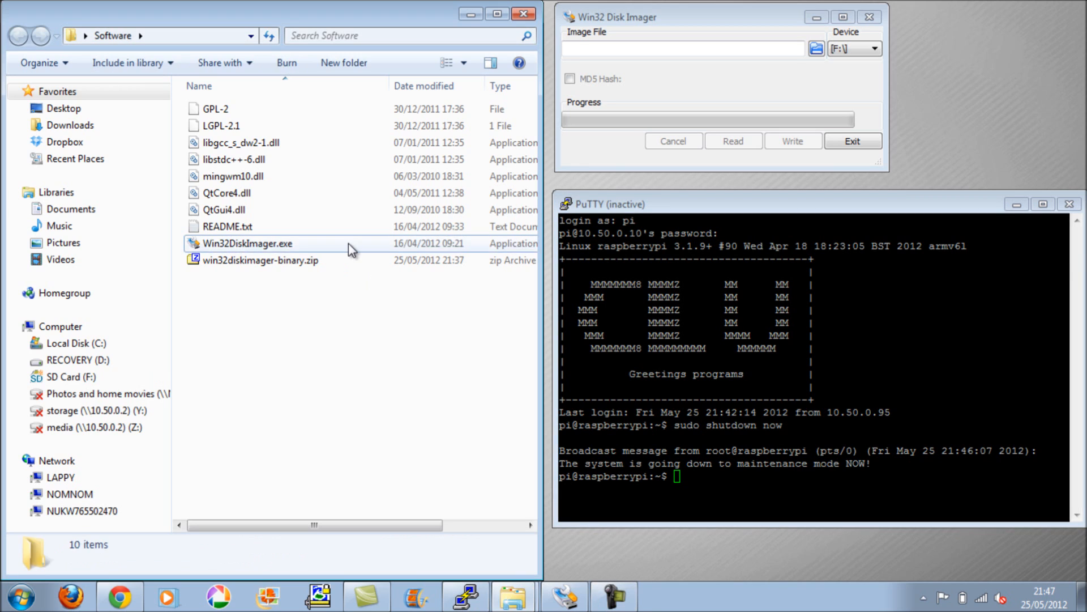
Open Computer Management's Disk Management to inspect Disk 1, then open Computer.
left_click(250, 243)
type("c")
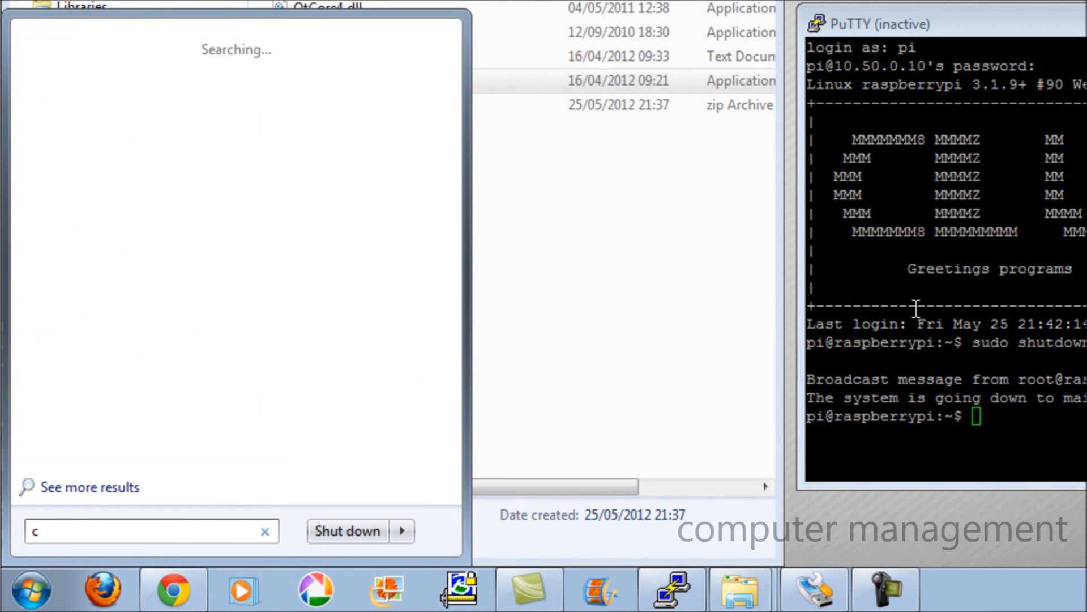
type("omputer")
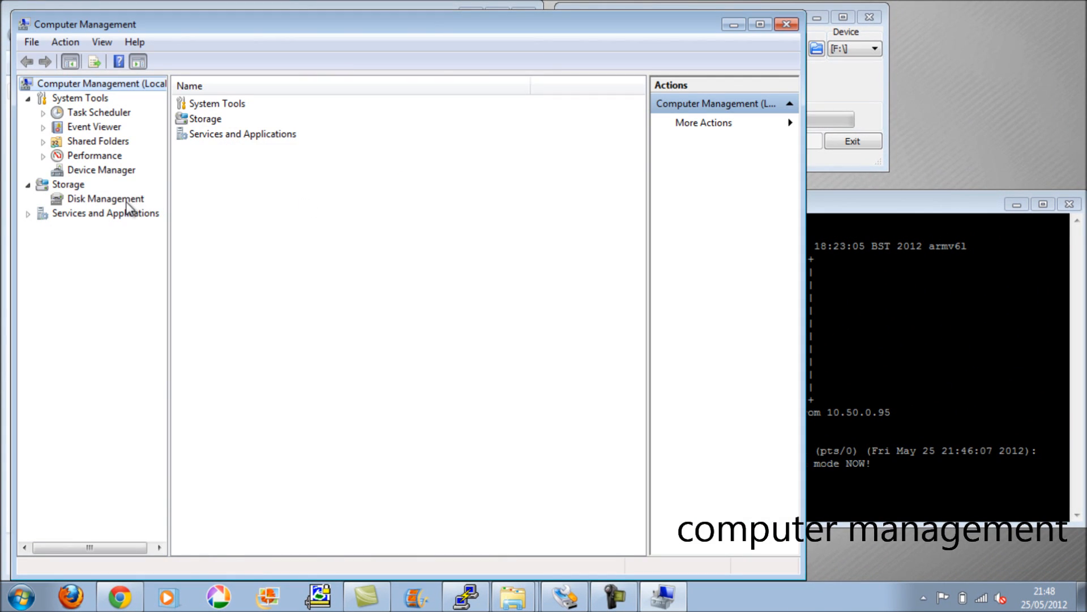
left_click(105, 198)
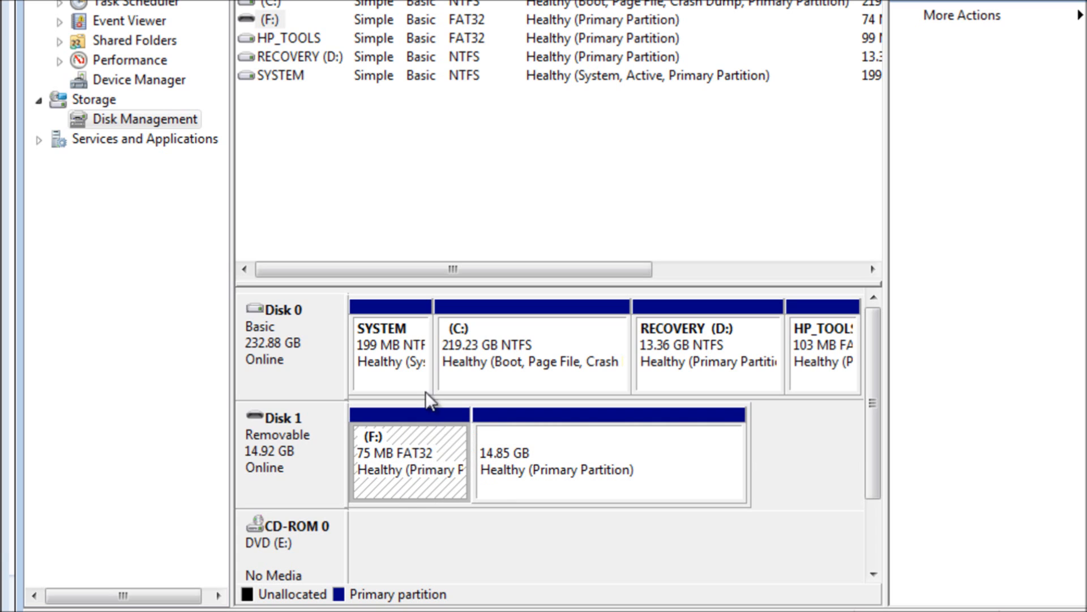
mouse_move(409, 479)
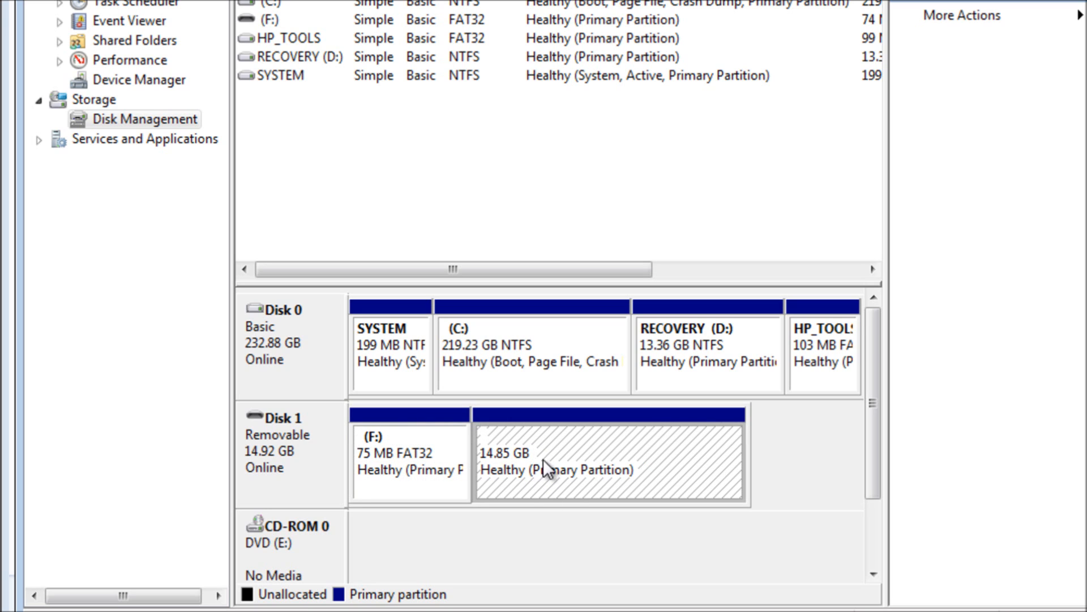
mouse_move(578, 447)
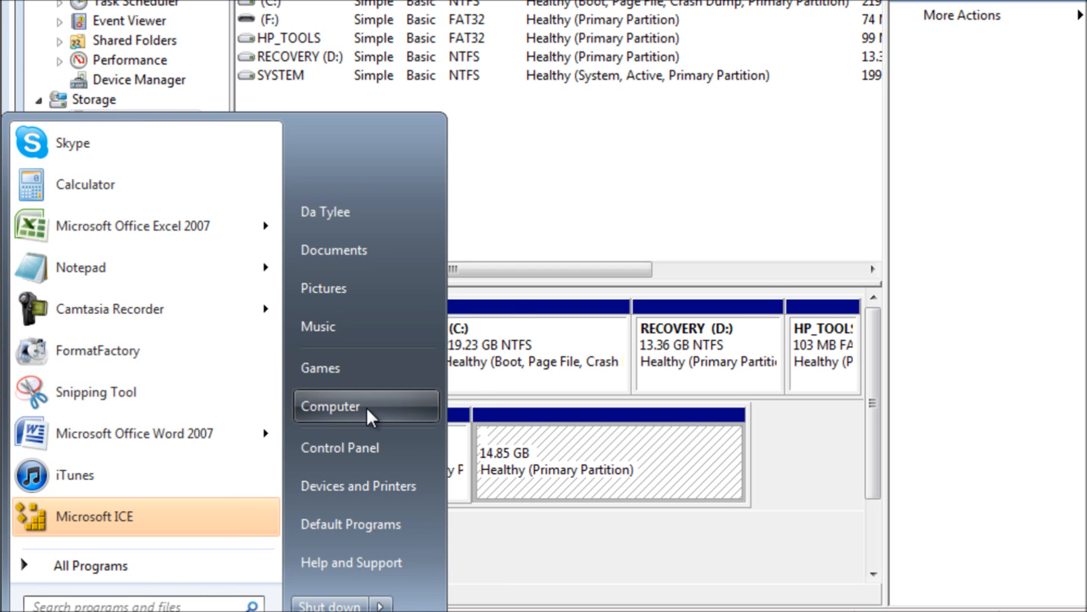
left_click(331, 405)
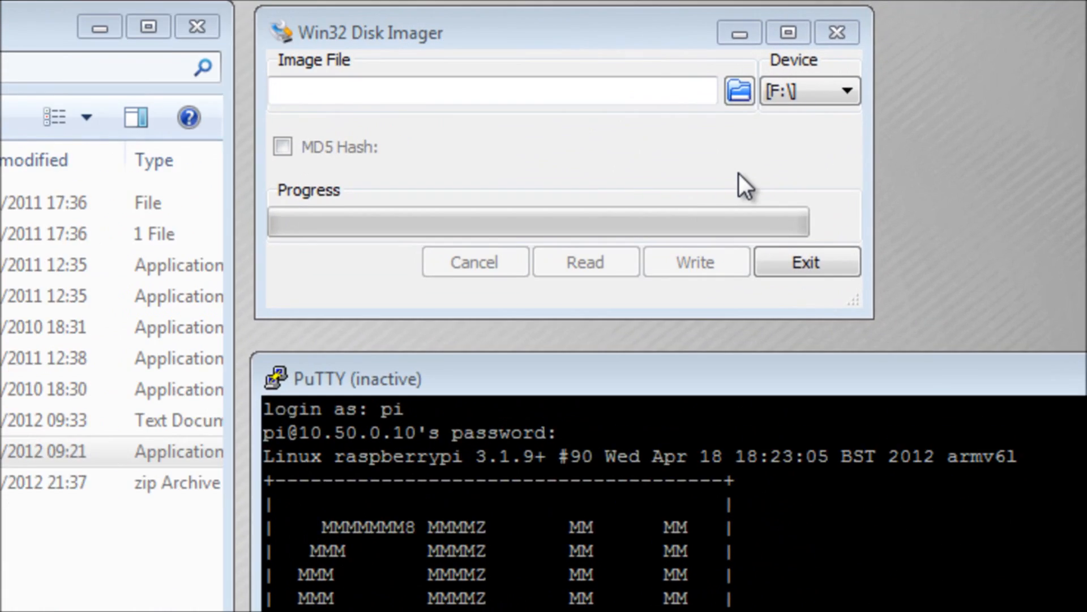
Save the image file as Snapshot_Debian-1 on the Desktop.
left_click(738, 91)
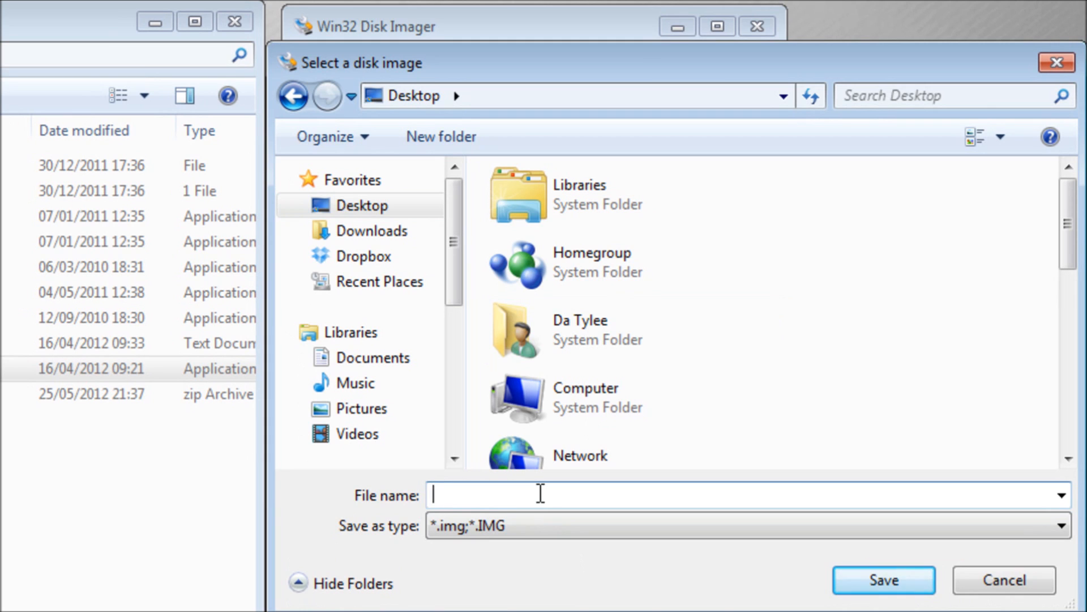
type("snapsho")
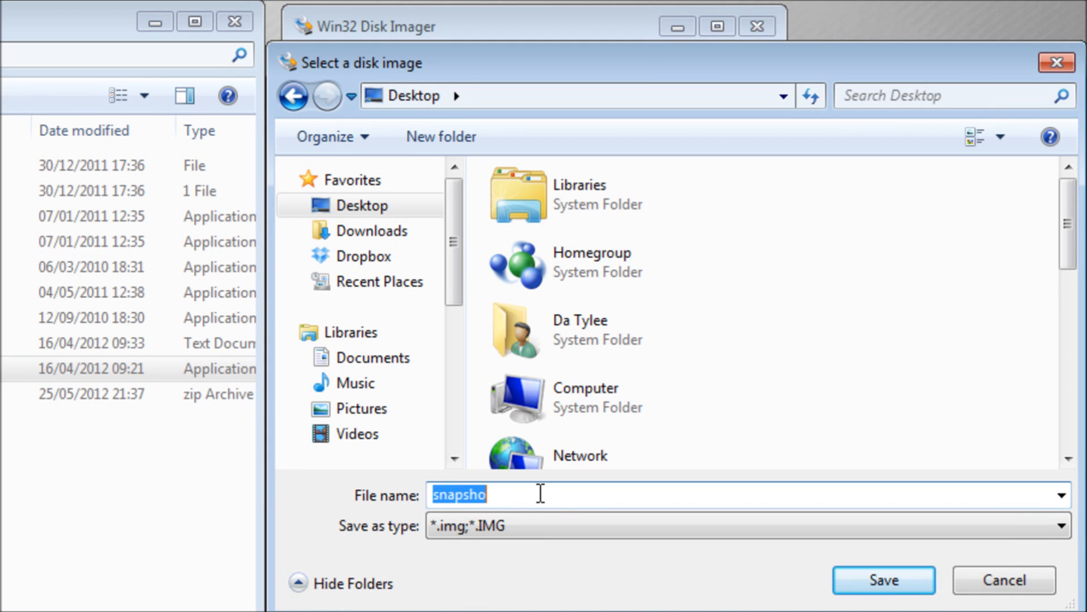
type("Snapshot_Debian-1")
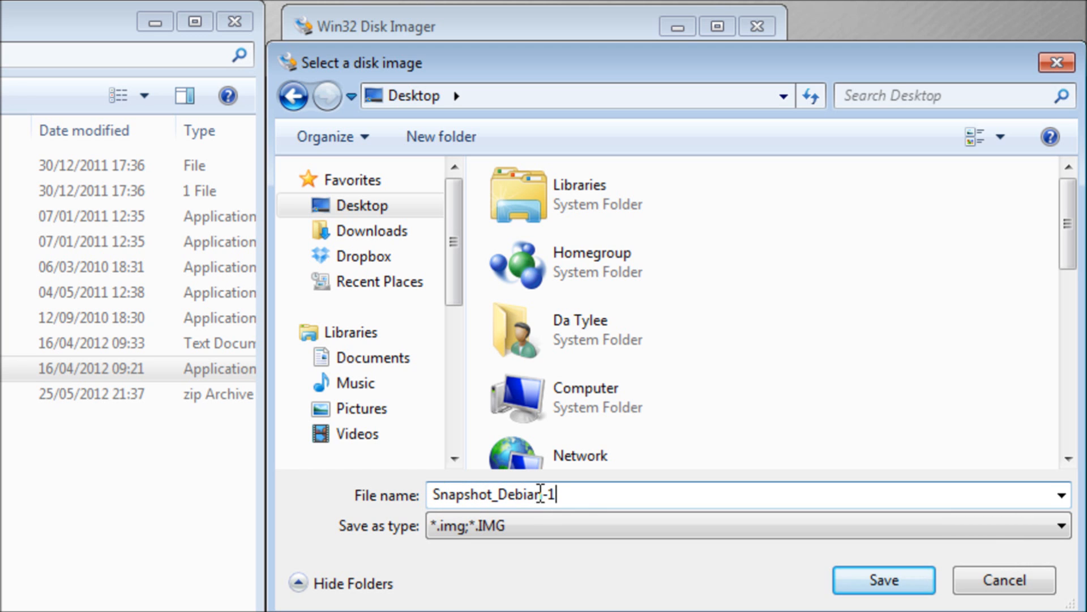
left_click(882, 580)
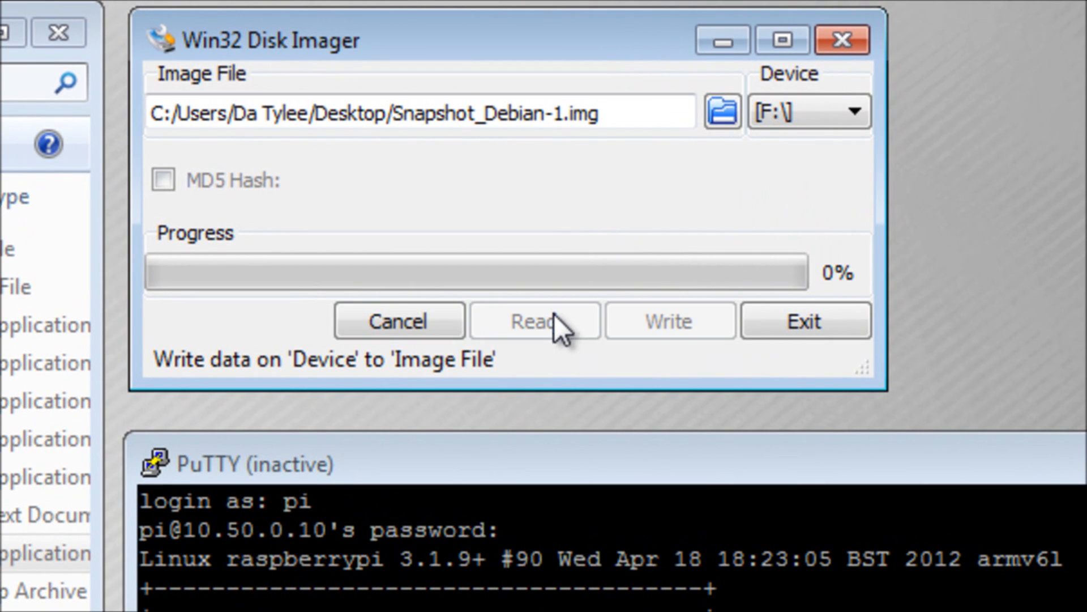
Read device F:\ into the image until 'Read Successful' appears.
left_click(534, 321)
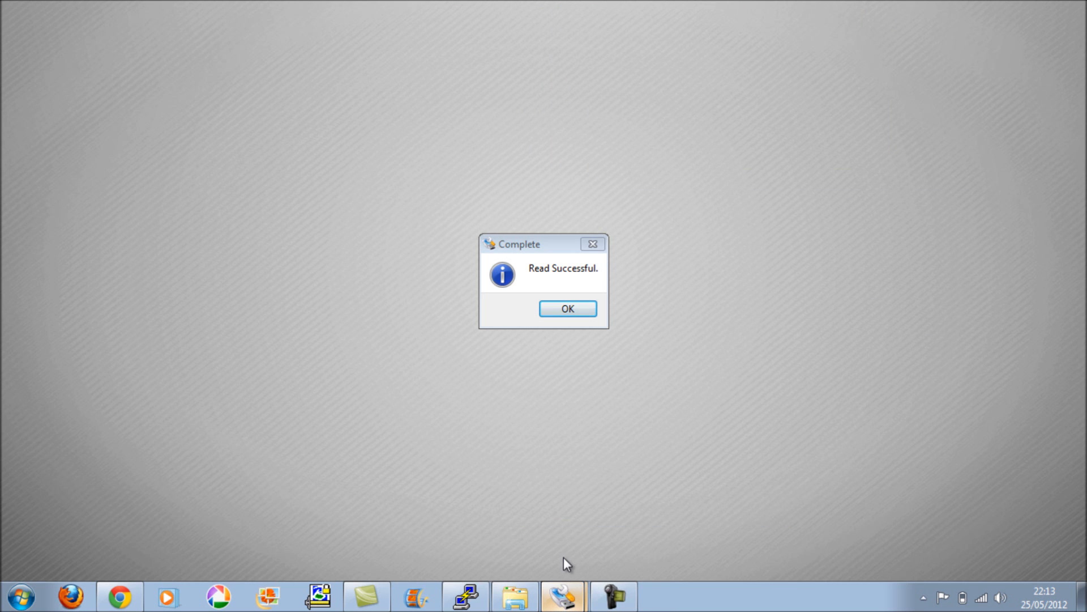
mouse_move(551, 544)
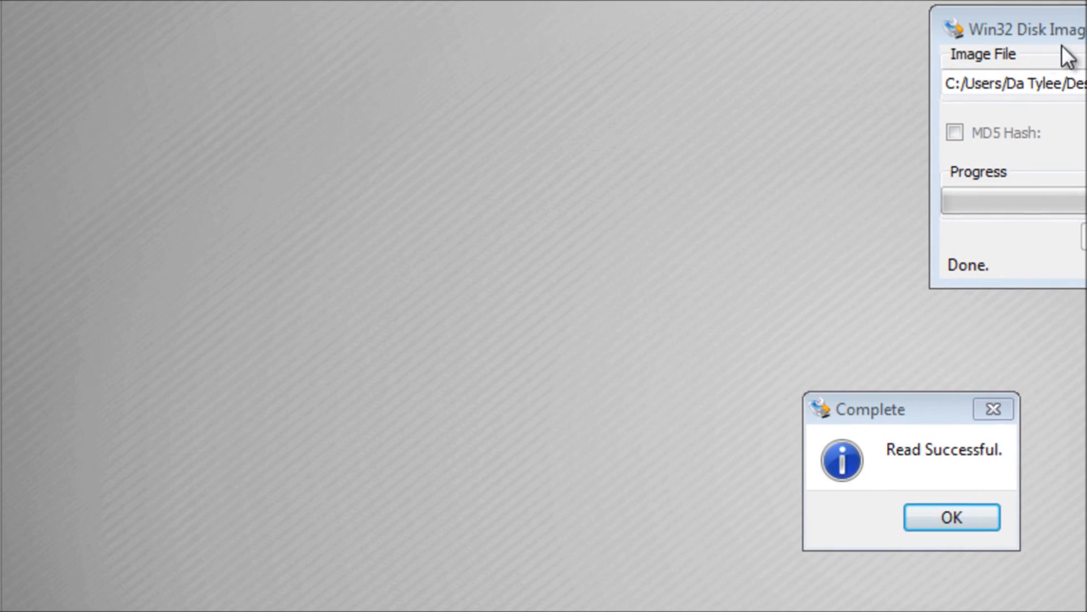
Dismiss the Complete message and close Snapshot_Debian-1.img's Properties after checking its 14.9 GB size.
left_click(951, 517)
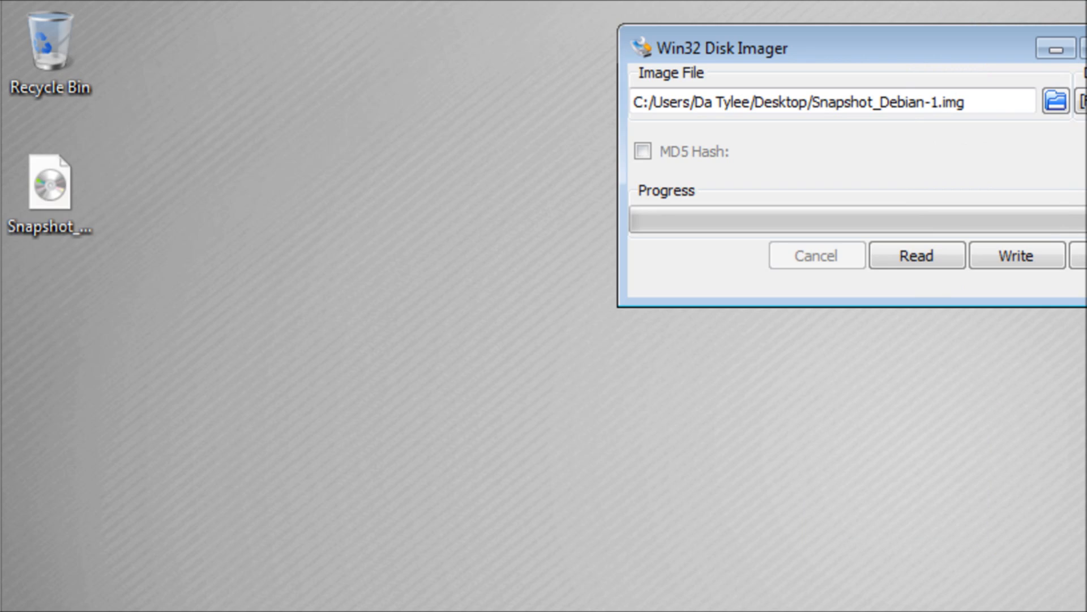
mouse_move(667, 145)
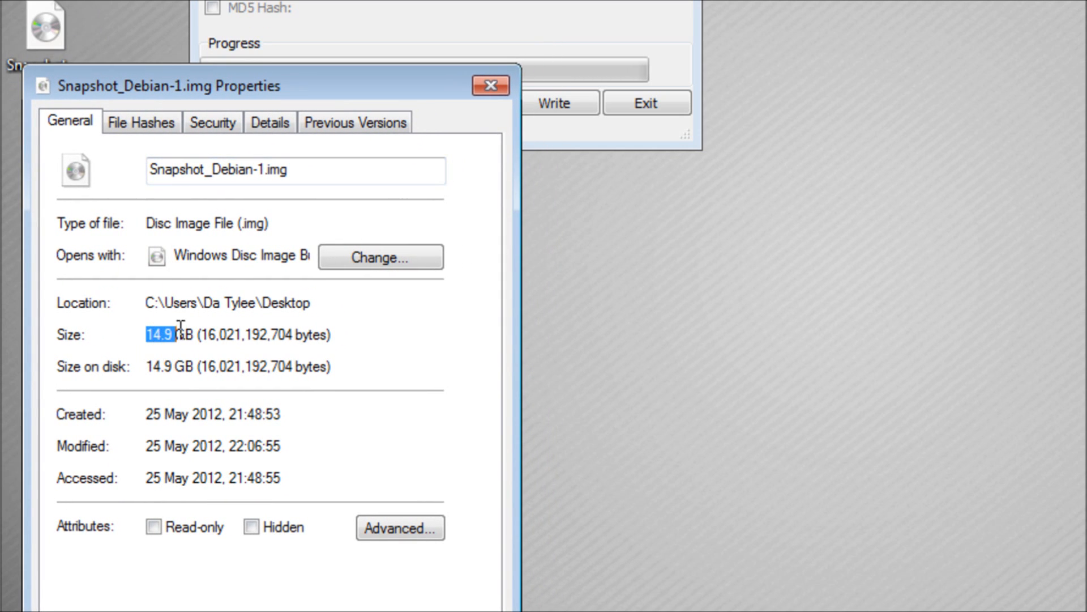
left_click(491, 85)
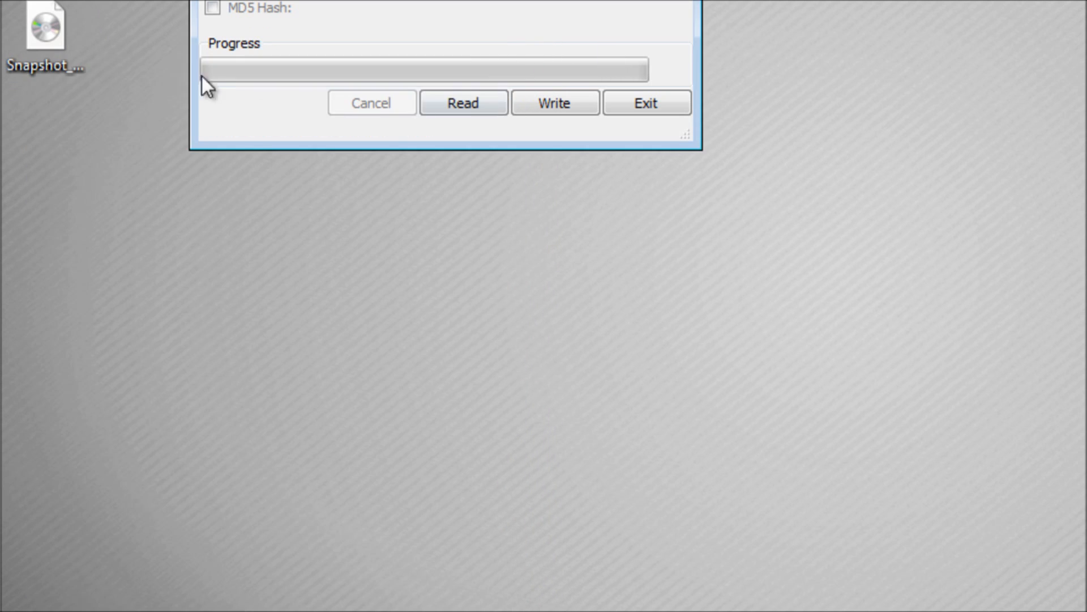
Open Snapshot_Debian-1.img through 7-Zip > Open archive.
right_click(45, 31)
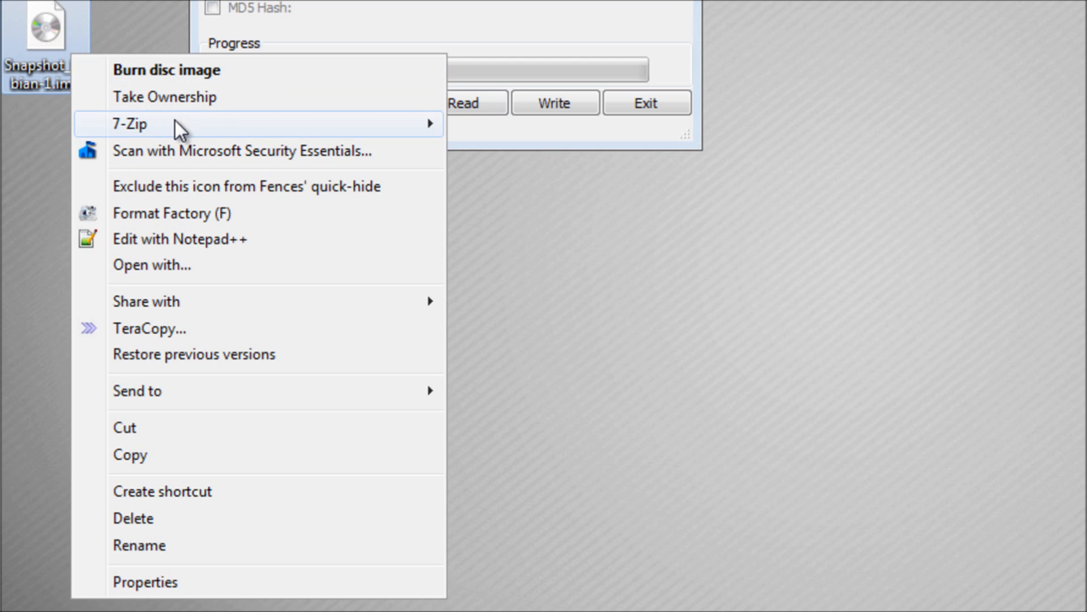
mouse_move(139, 124)
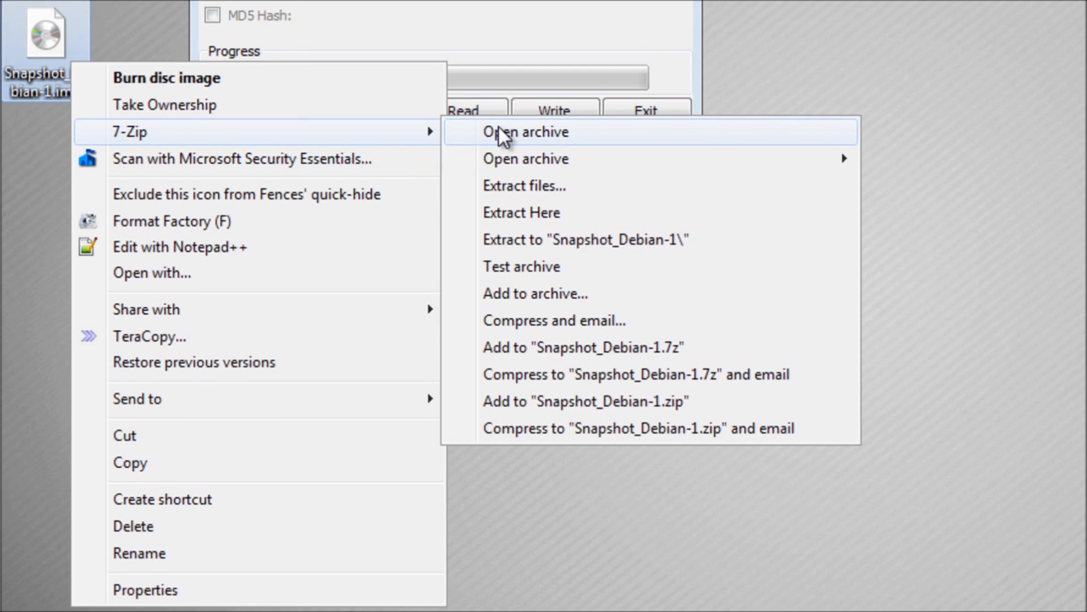
left_click(525, 131)
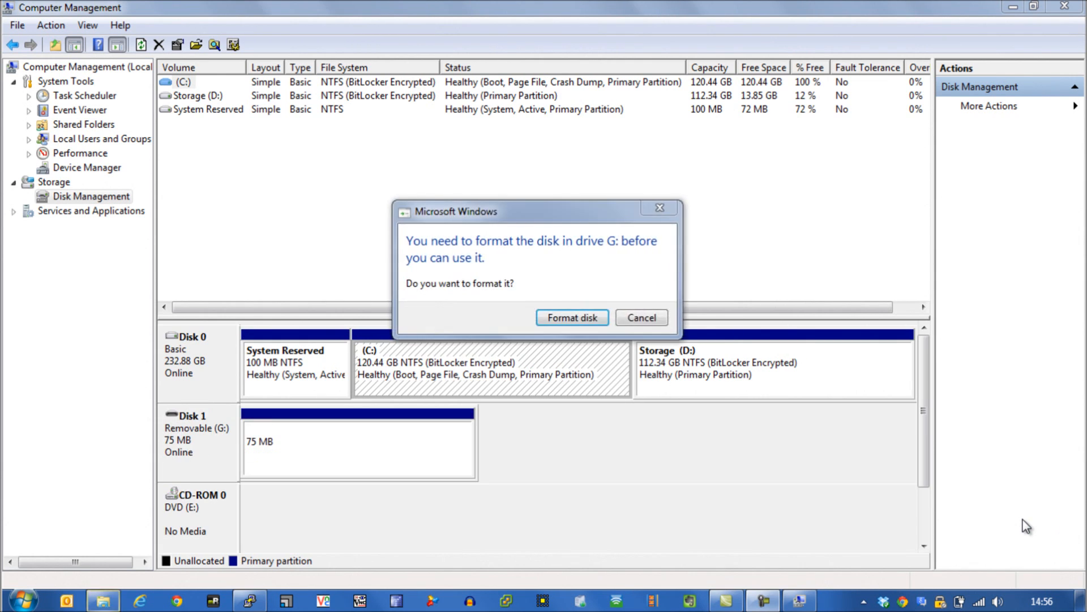
Cancel the prompt to format the disk in drive G:.
left_click(640, 317)
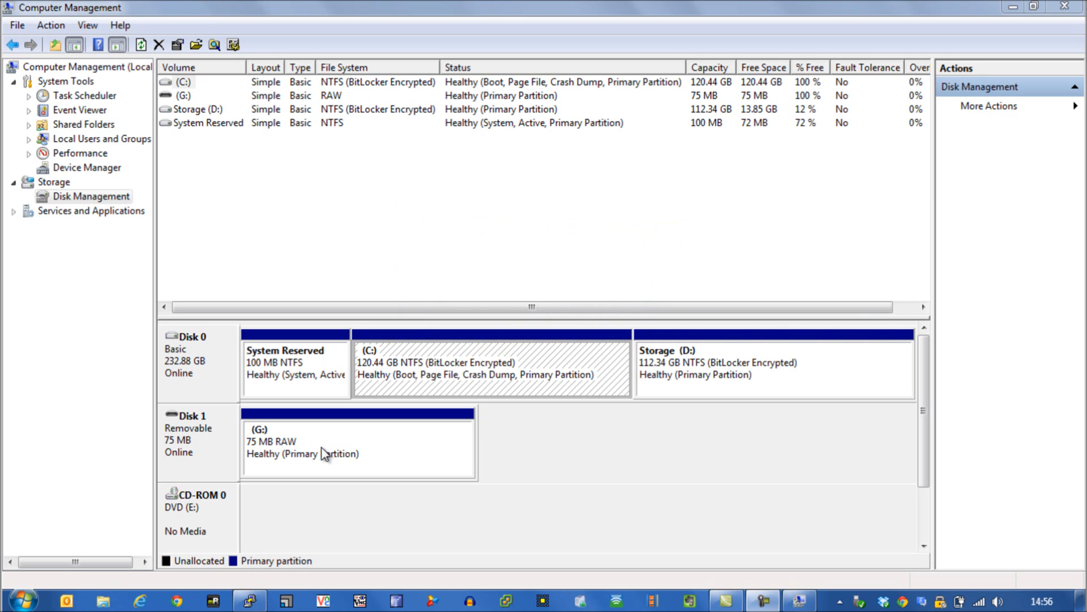
mouse_move(313, 450)
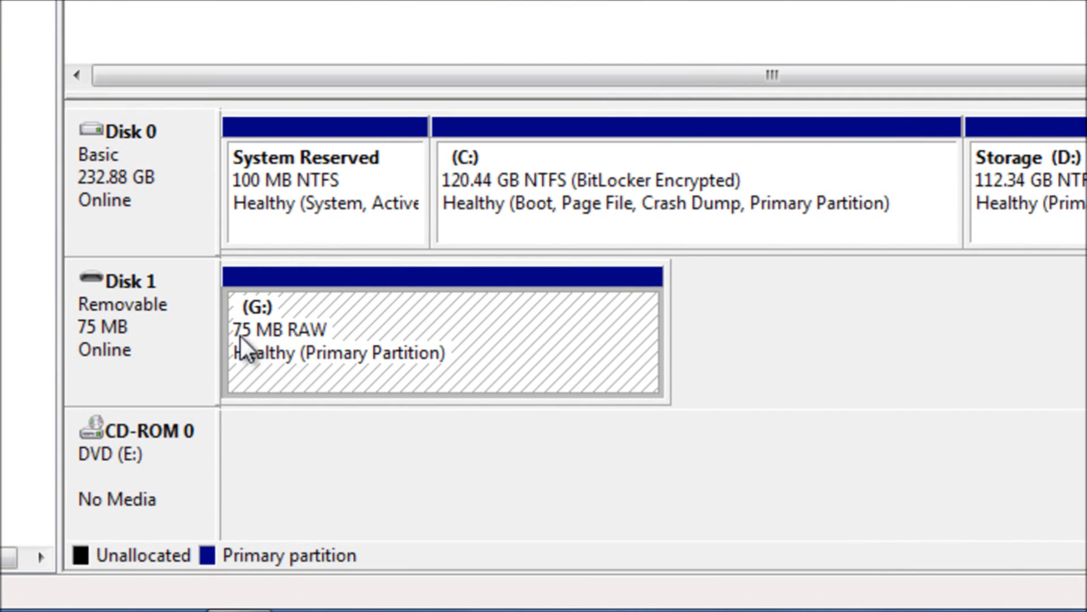
mouse_move(679, 309)
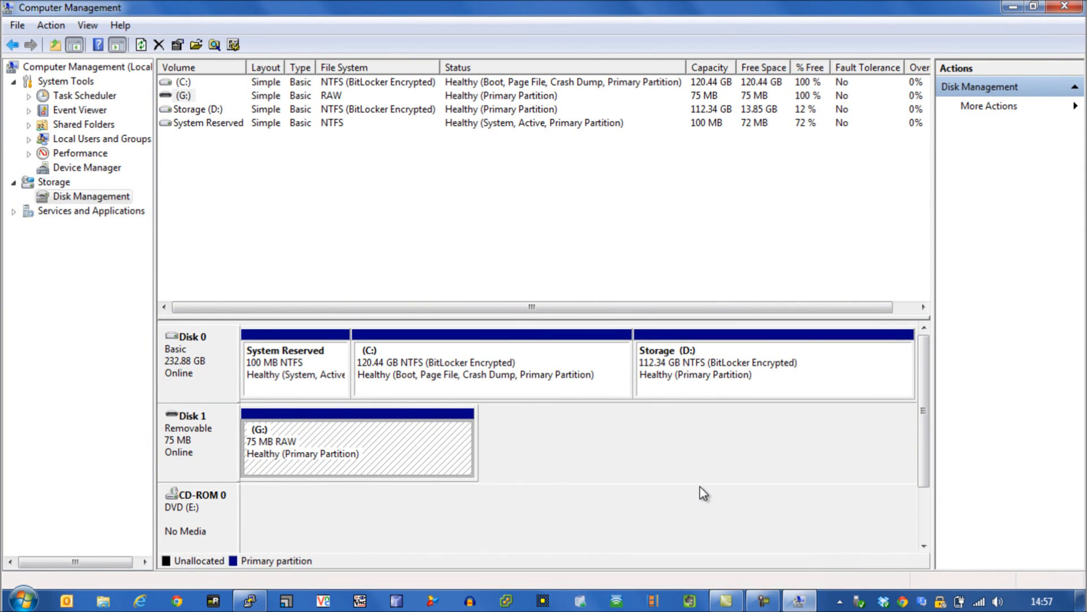
mouse_move(586, 435)
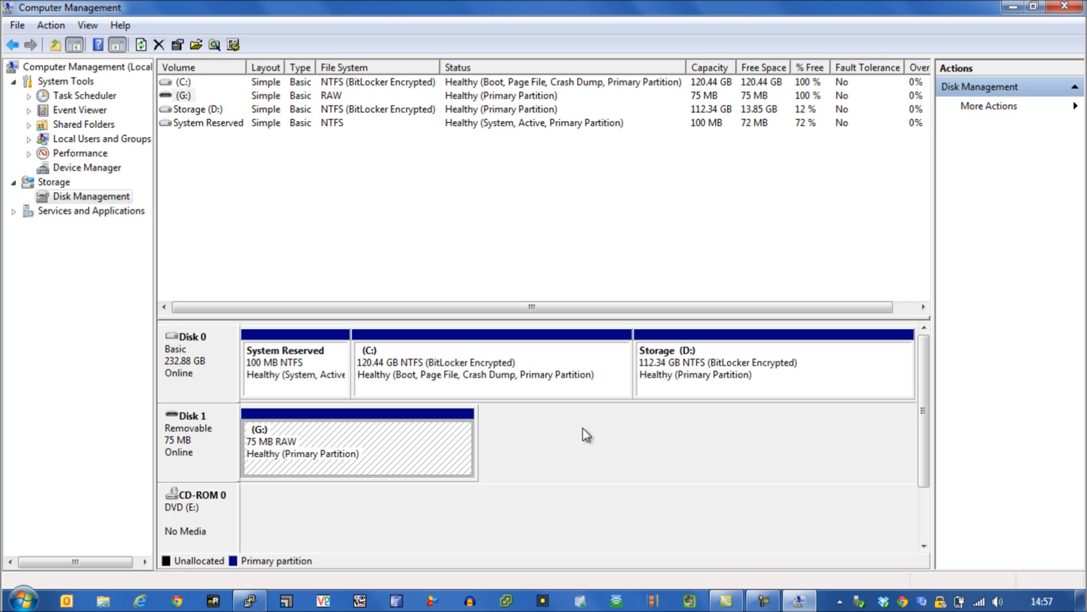